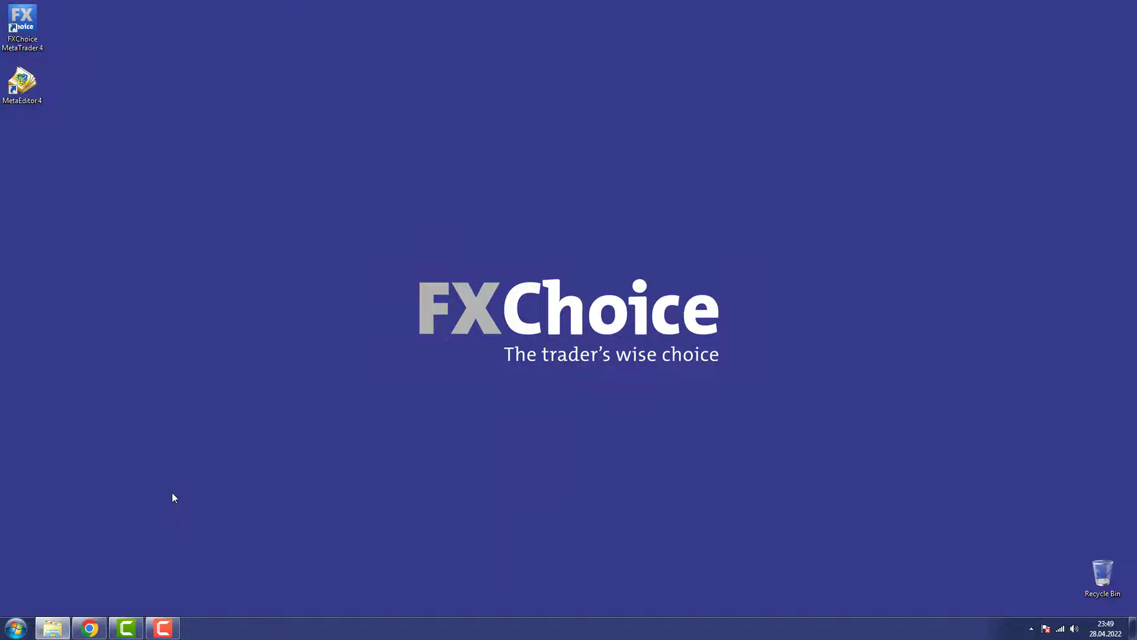
- Run myfxchoice4setup.exe from the FX Choice Tutorial folder, accepting the security warning
click(51, 628)
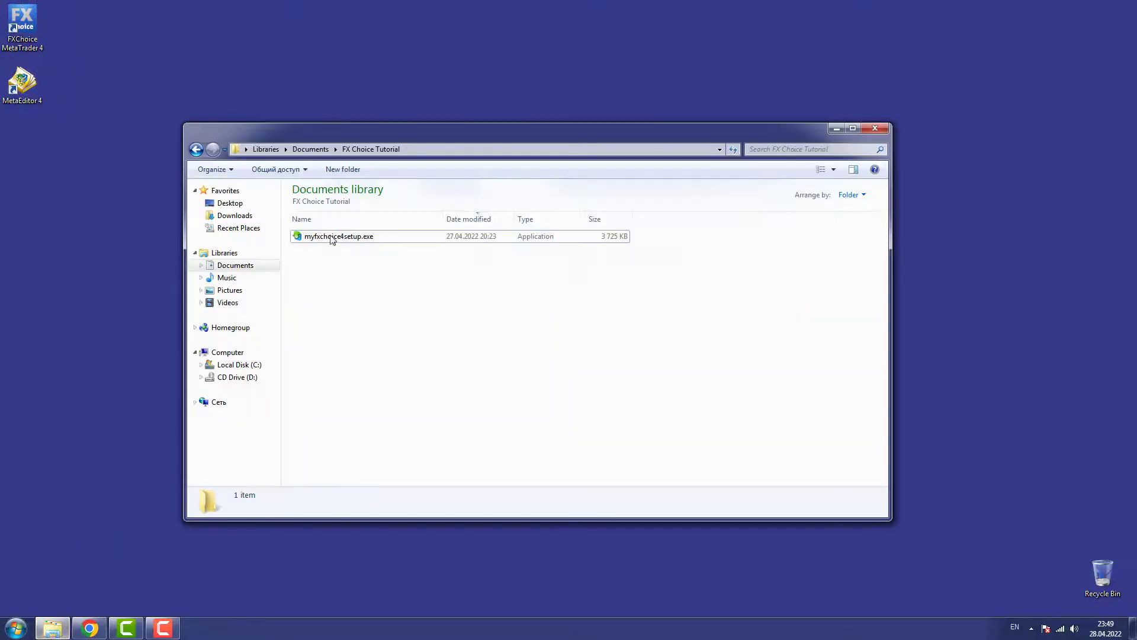
double_click(338, 236)
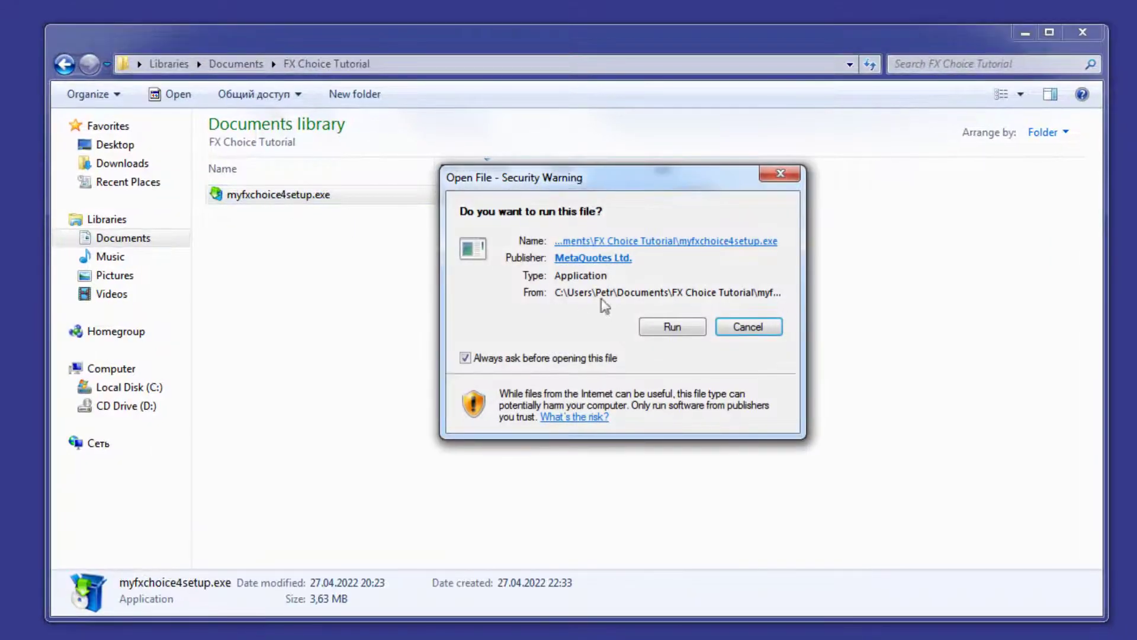
click(671, 327)
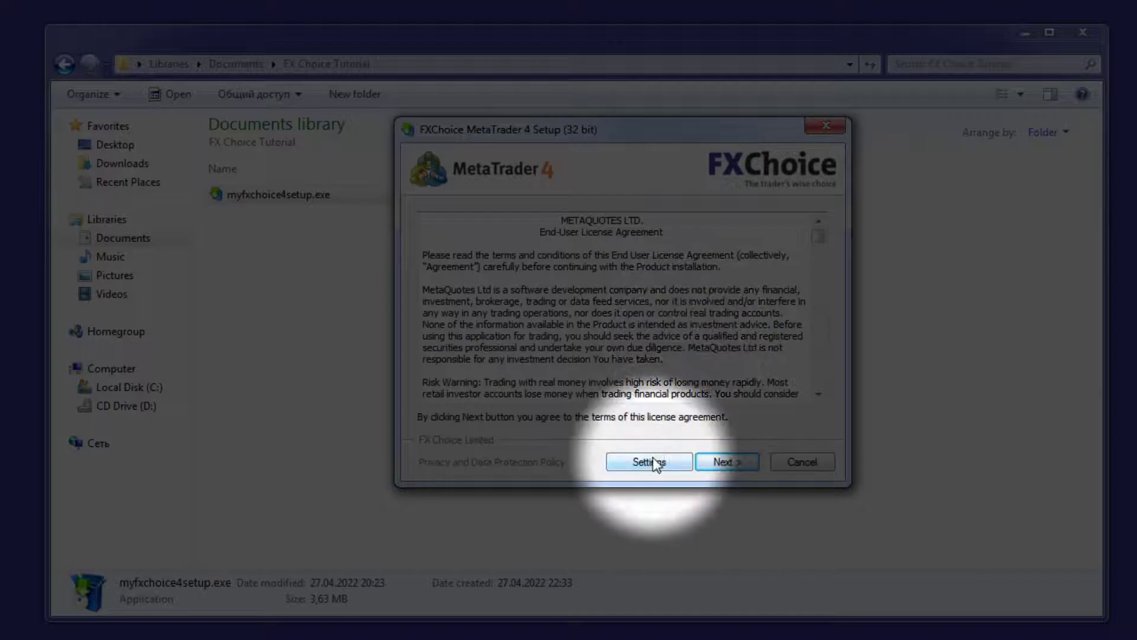
- Point the install location to a new 'FXChoice MetaTrader 4 (2)' folder in Program Files (x86)
click(648, 461)
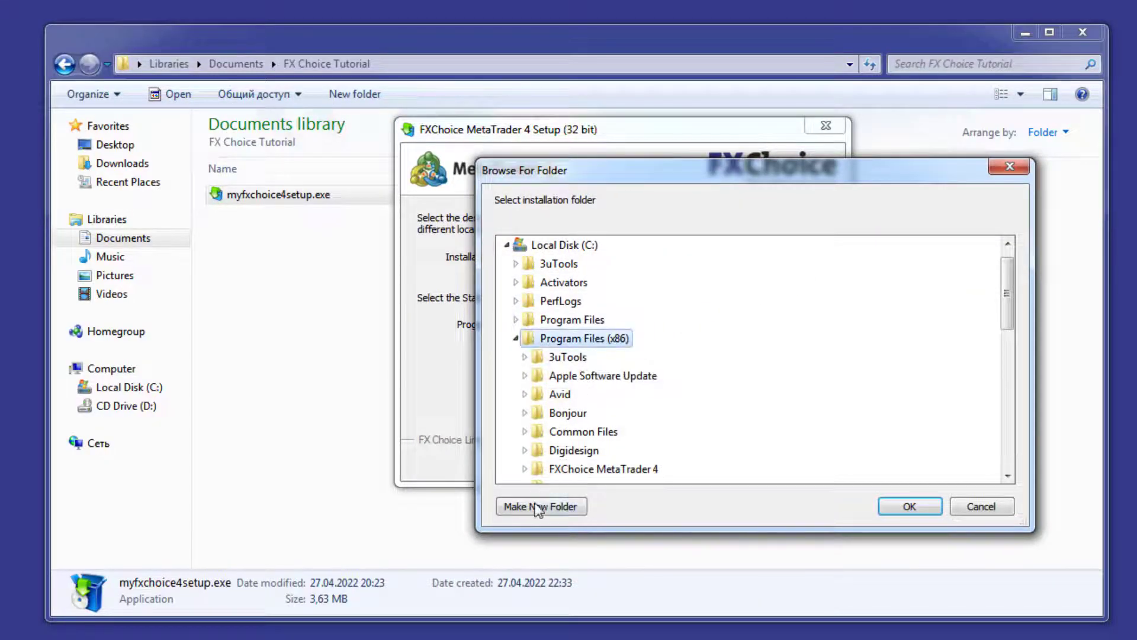
click(540, 506)
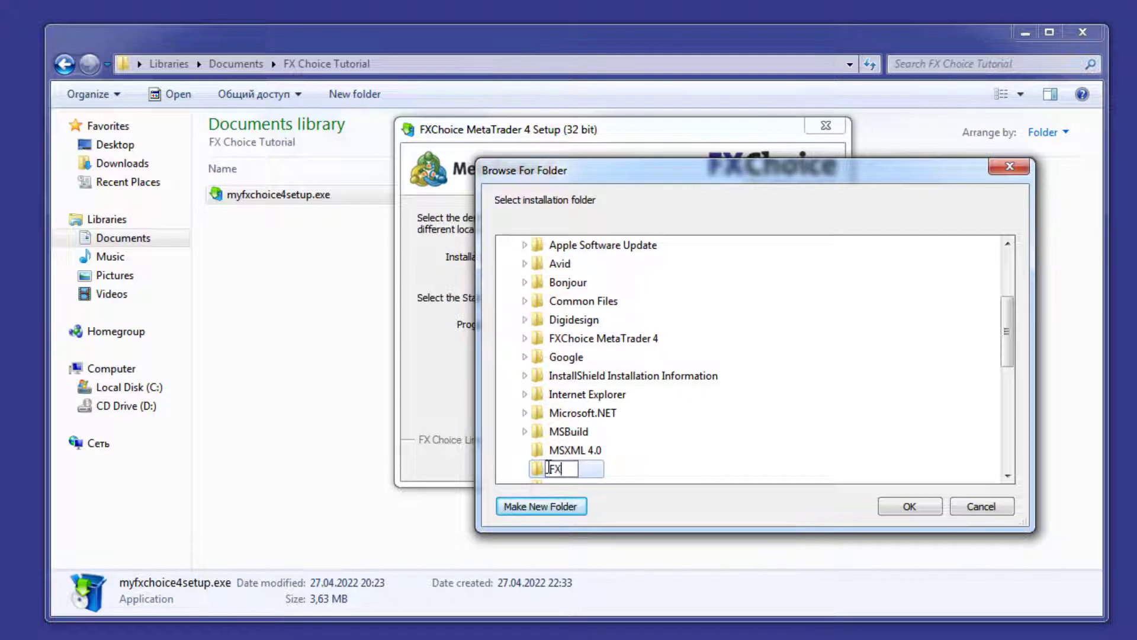
text(FXChoice MetaTrader 4 (2)
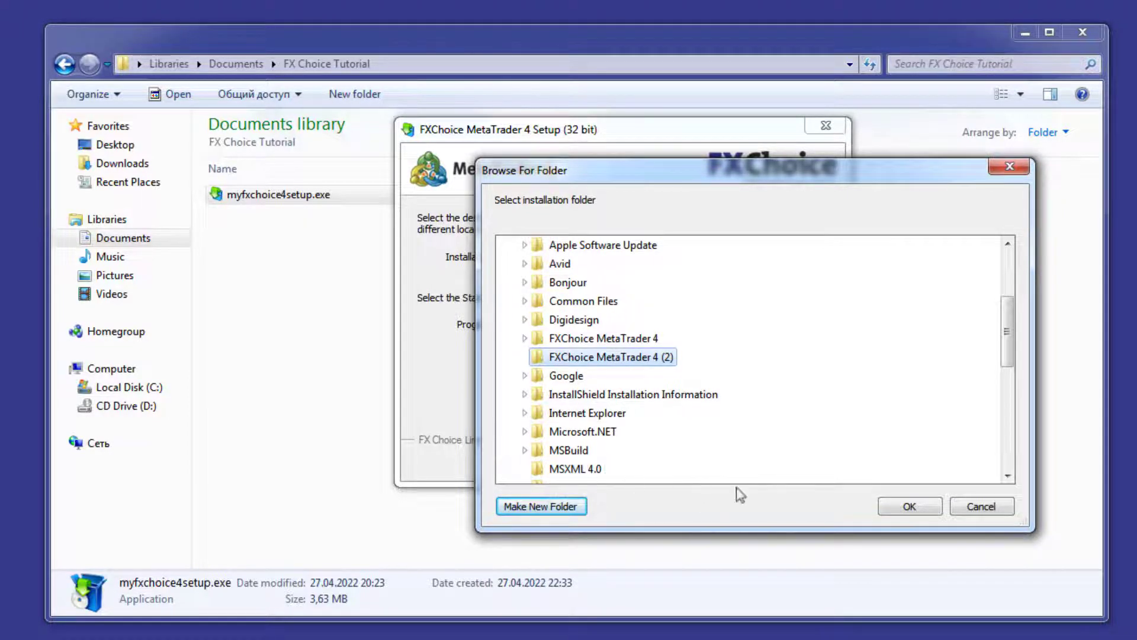
click(909, 505)
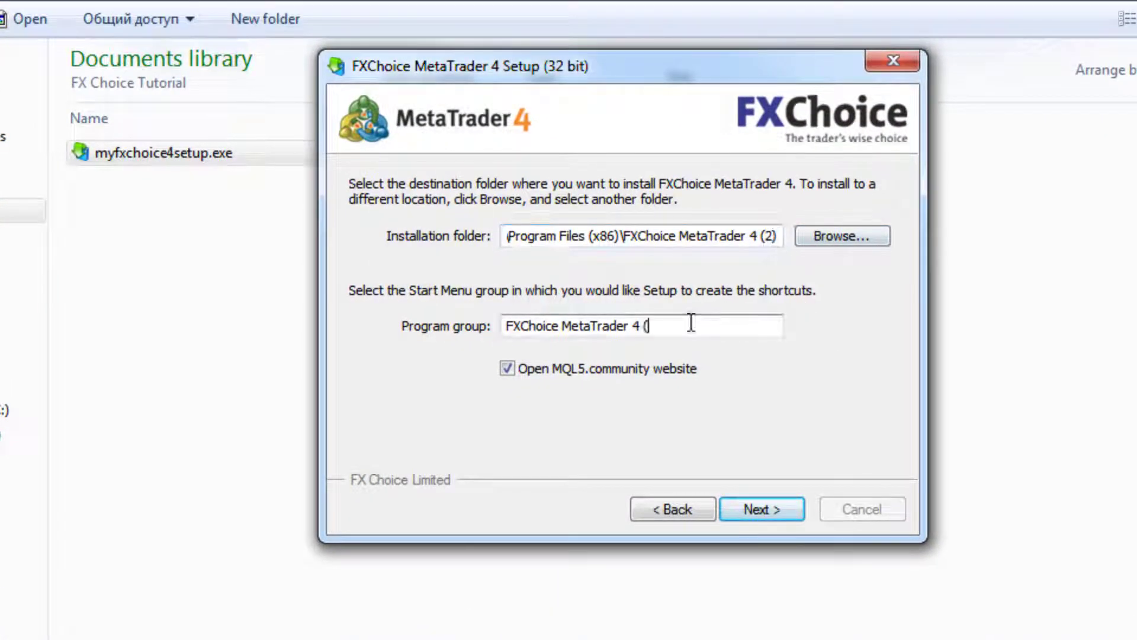
- Install the second MetaTrader 4 copy and close the finished installer
click(762, 508)
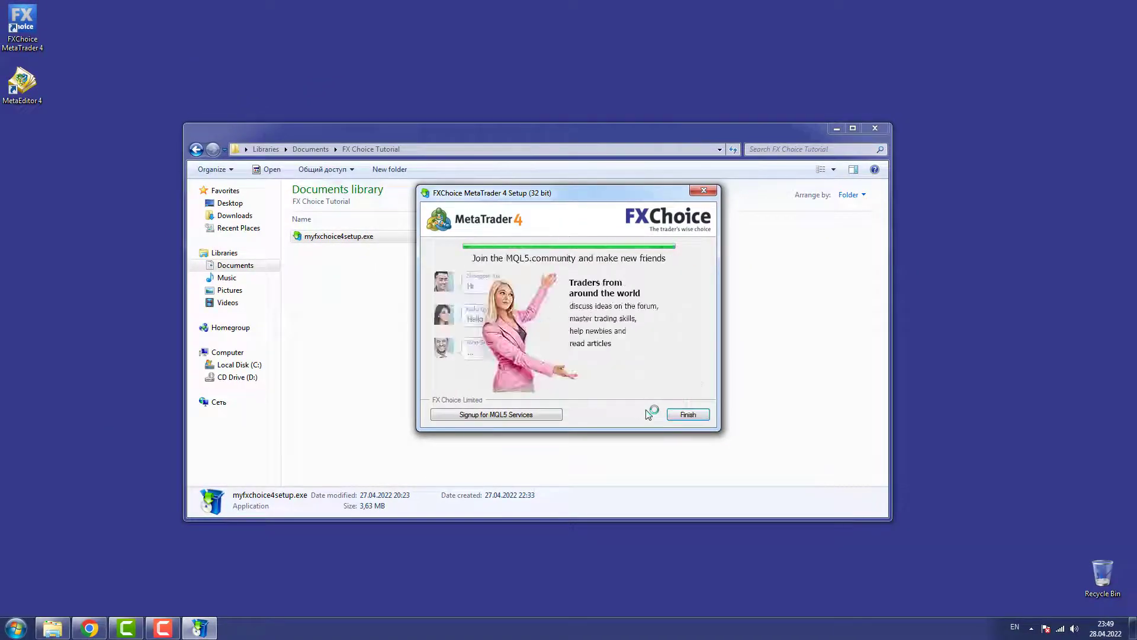
click(687, 414)
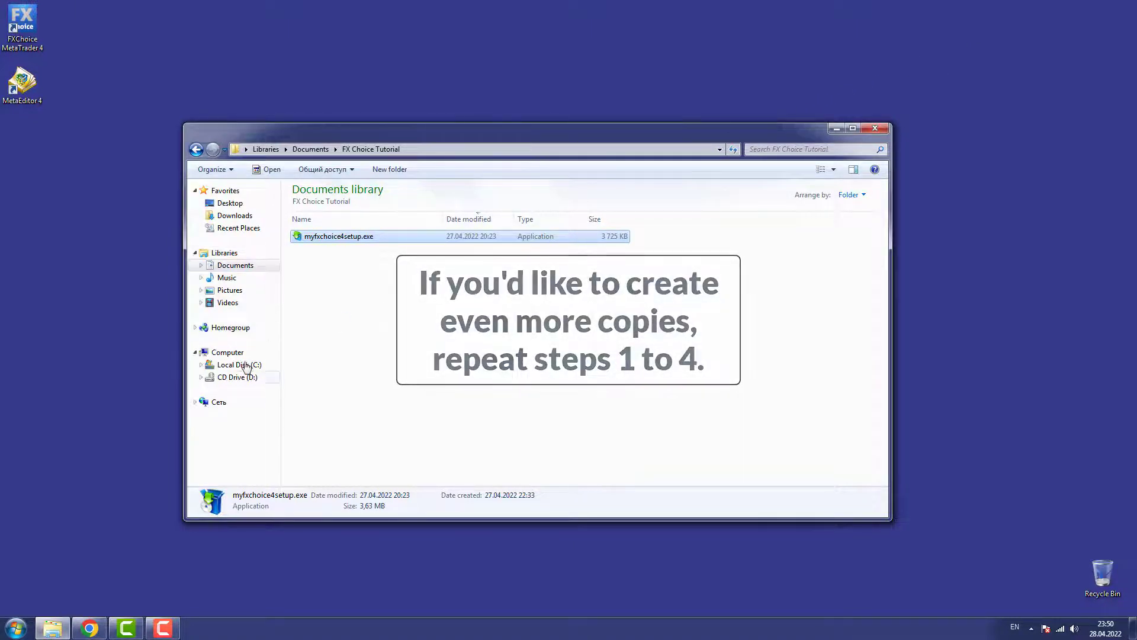
- Open C:\Program Files (x86)\FXChoice MetaTrader 4 (2) and select terminal.exe
click(238, 365)
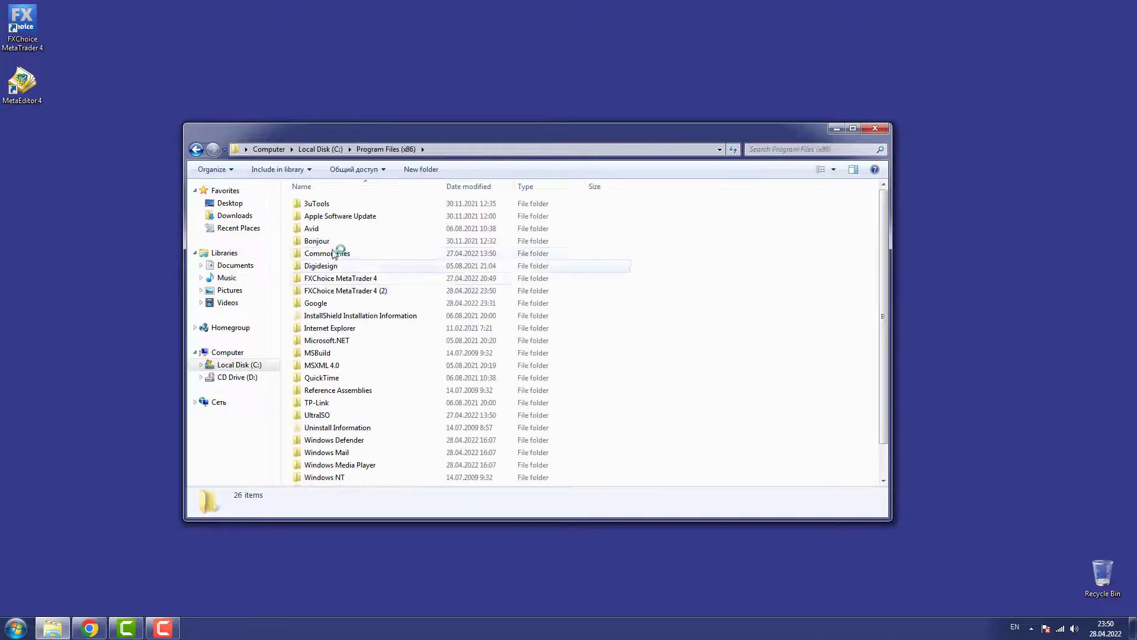
double_click(346, 290)
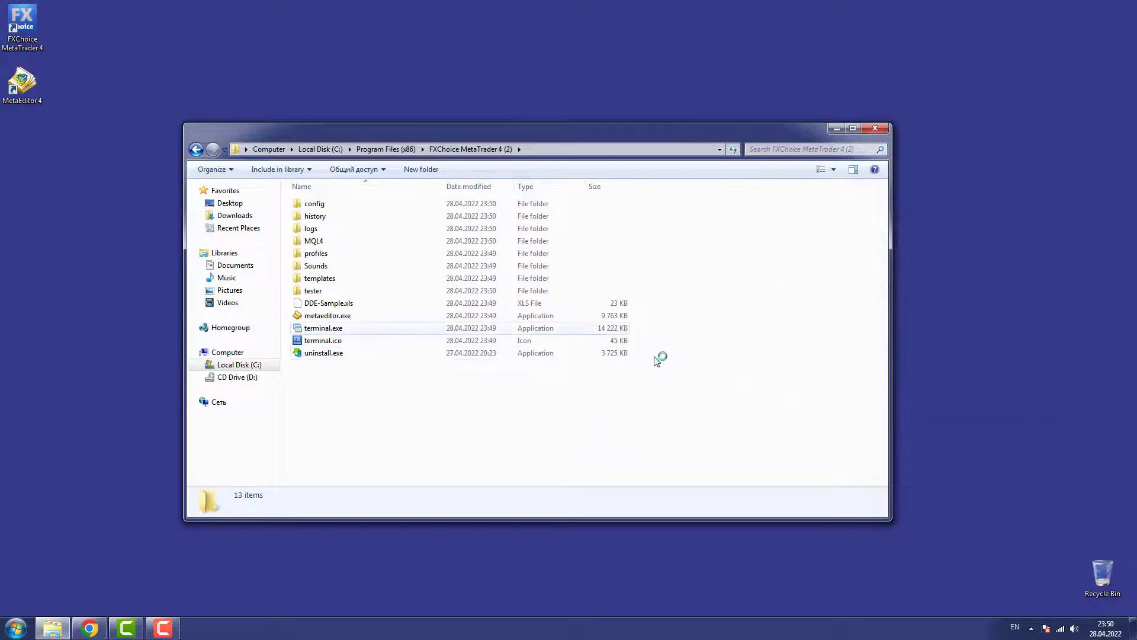
click(853, 129)
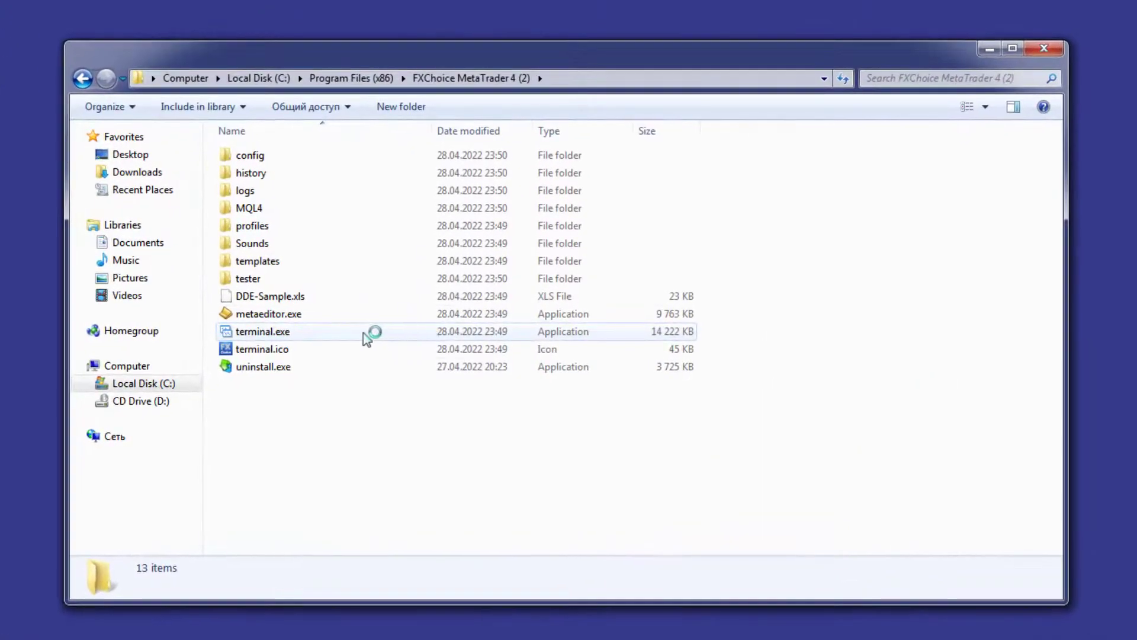
- Send terminal.exe to the desktop as a shortcut
right_click(262, 332)
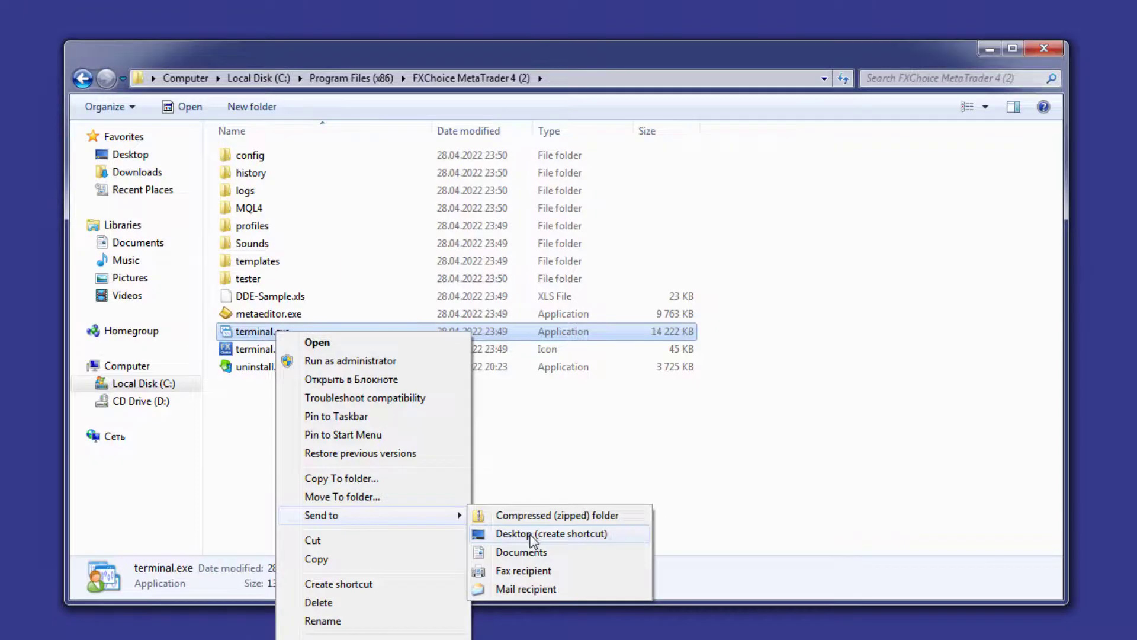
click(550, 534)
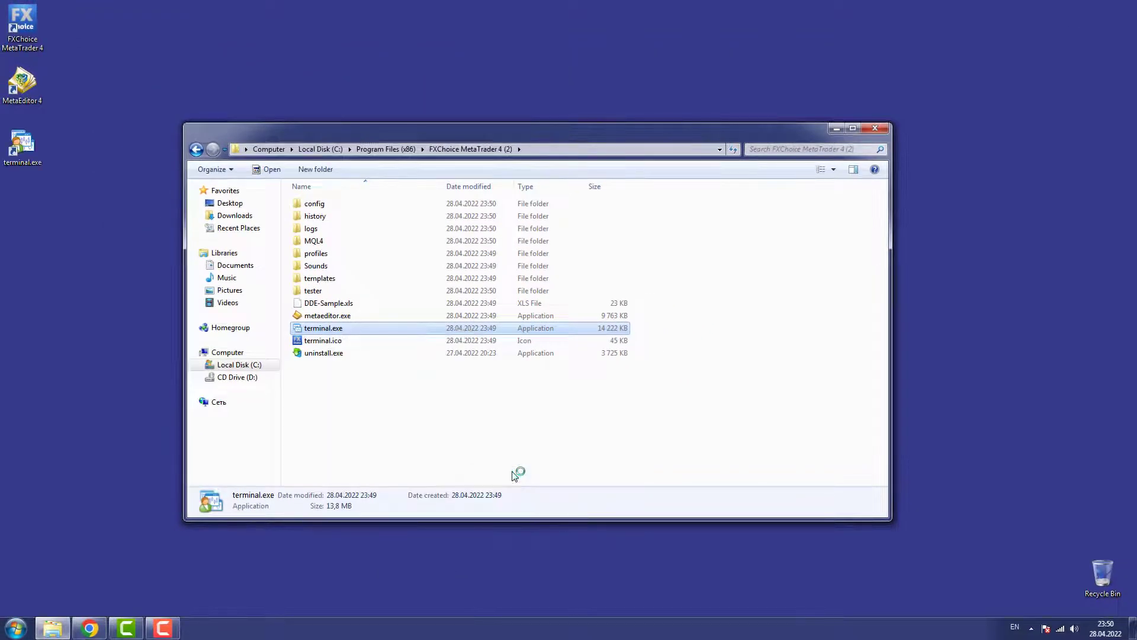
mouse_move(755, 224)
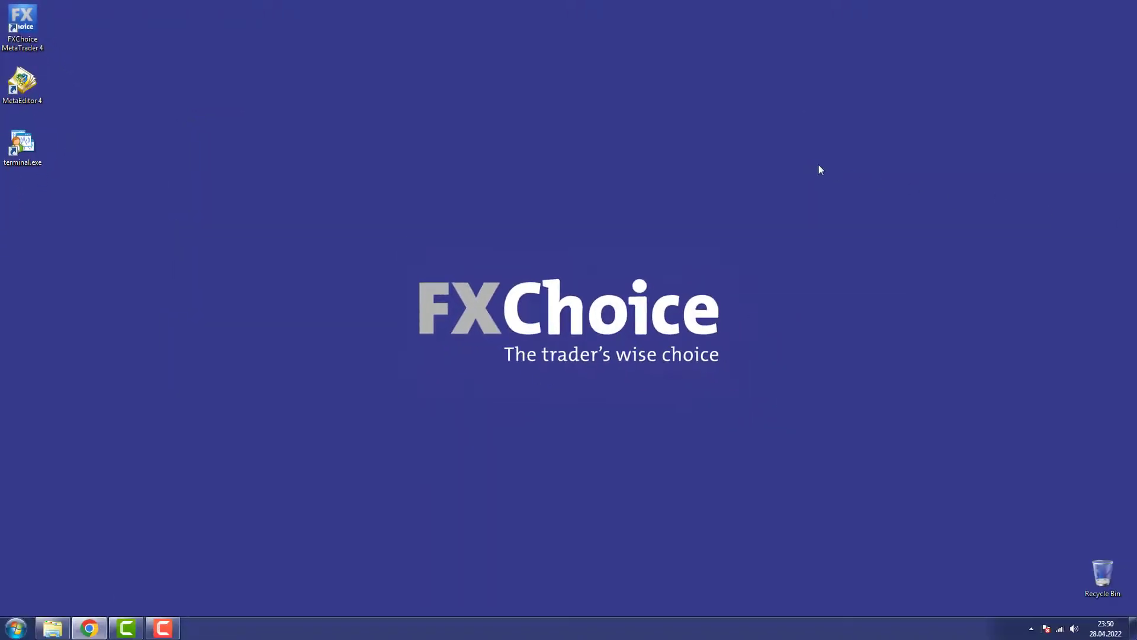
mouse_move(839, 167)
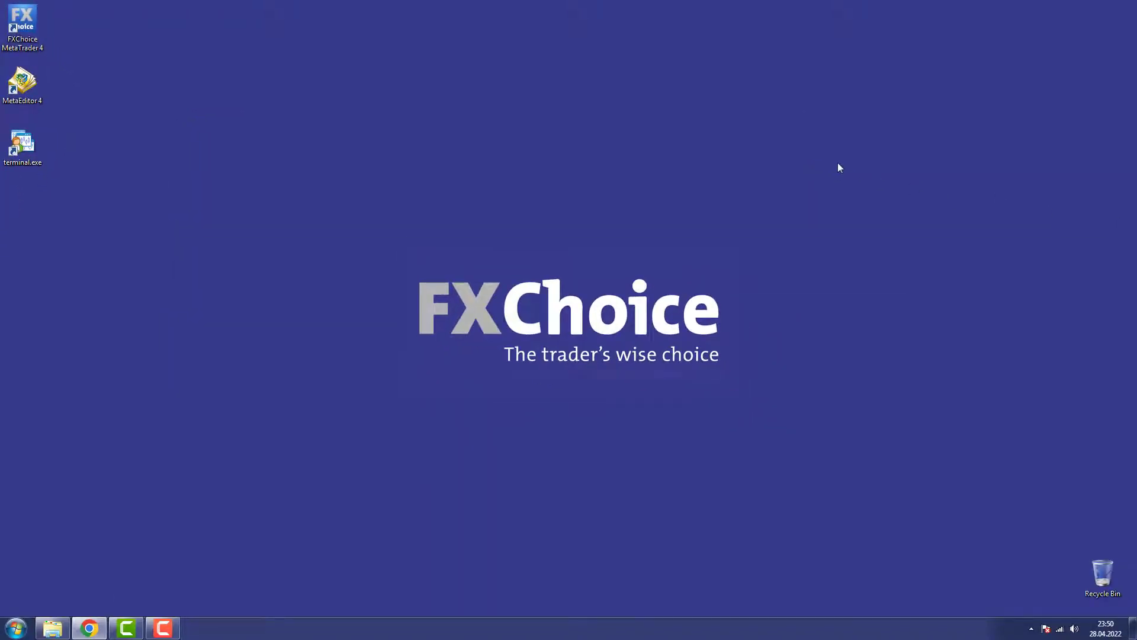